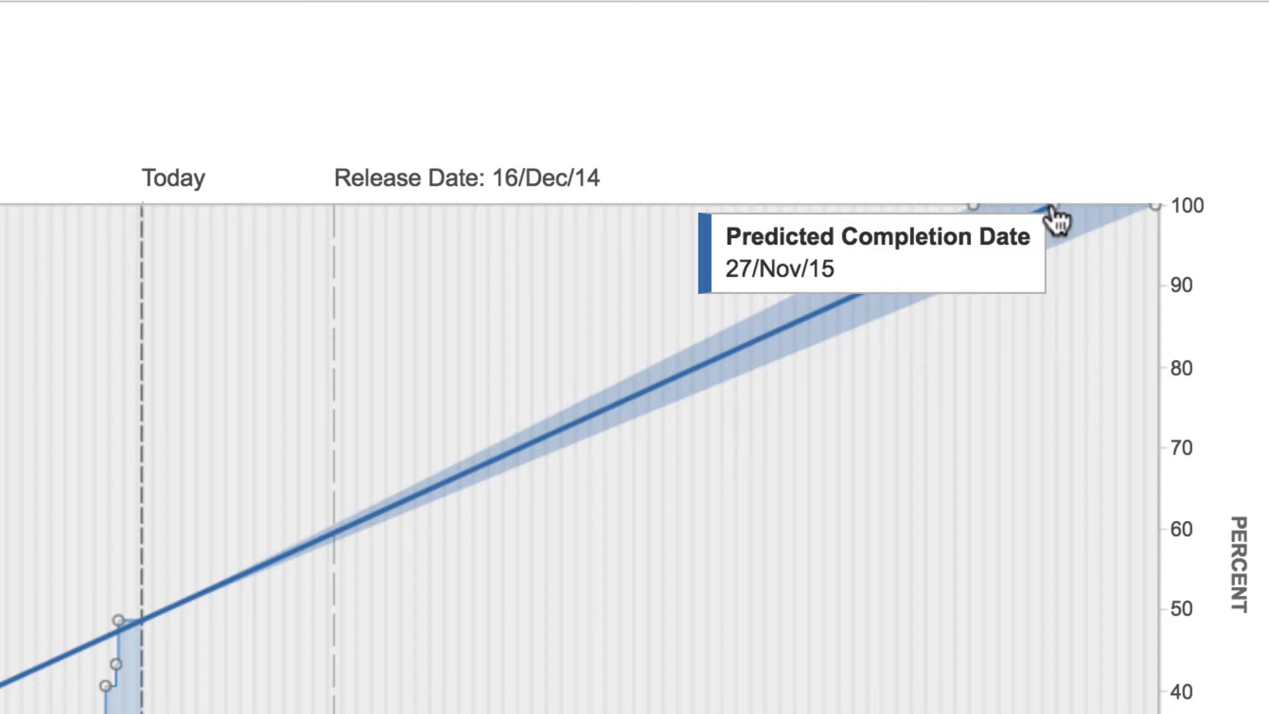
pyautogui.moveTo(1075, 142)
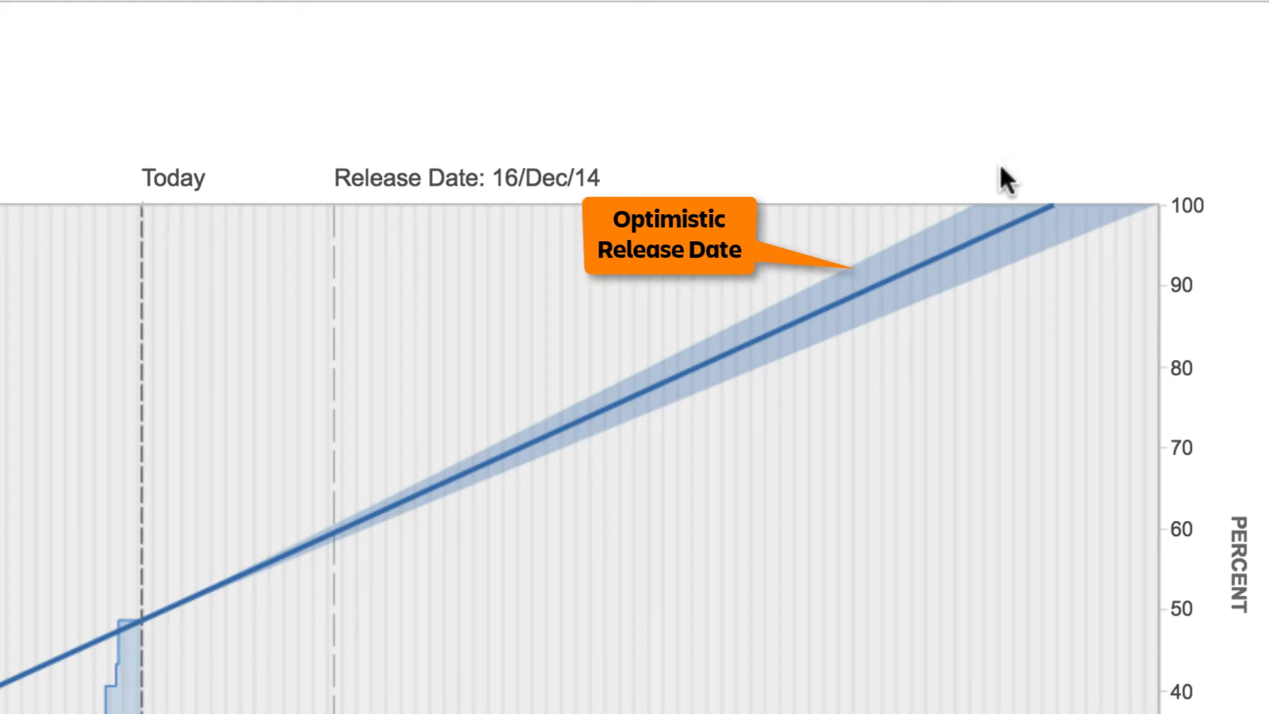
pyautogui.moveTo(973, 219)
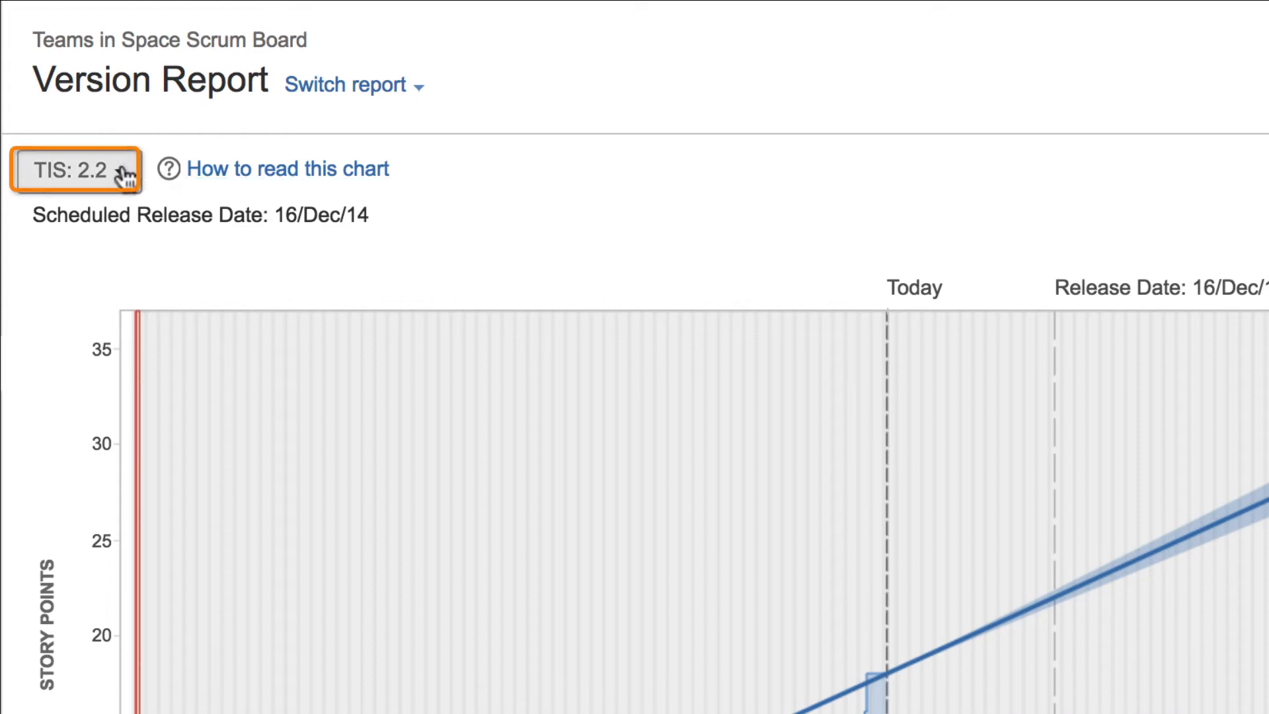
# Switch the Version Report to TIS: 2.1, review the Completed Issues table and select issue TIS-18.
pyautogui.click(74, 169)
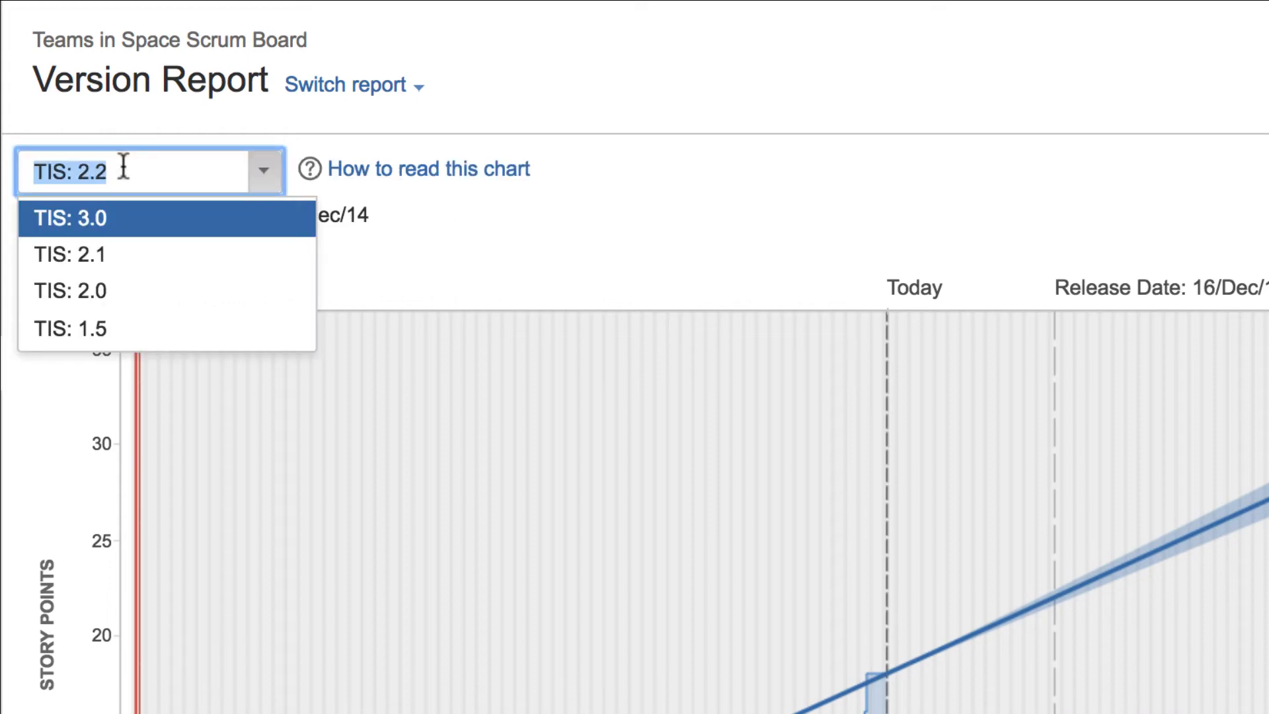
pyautogui.click(67, 256)
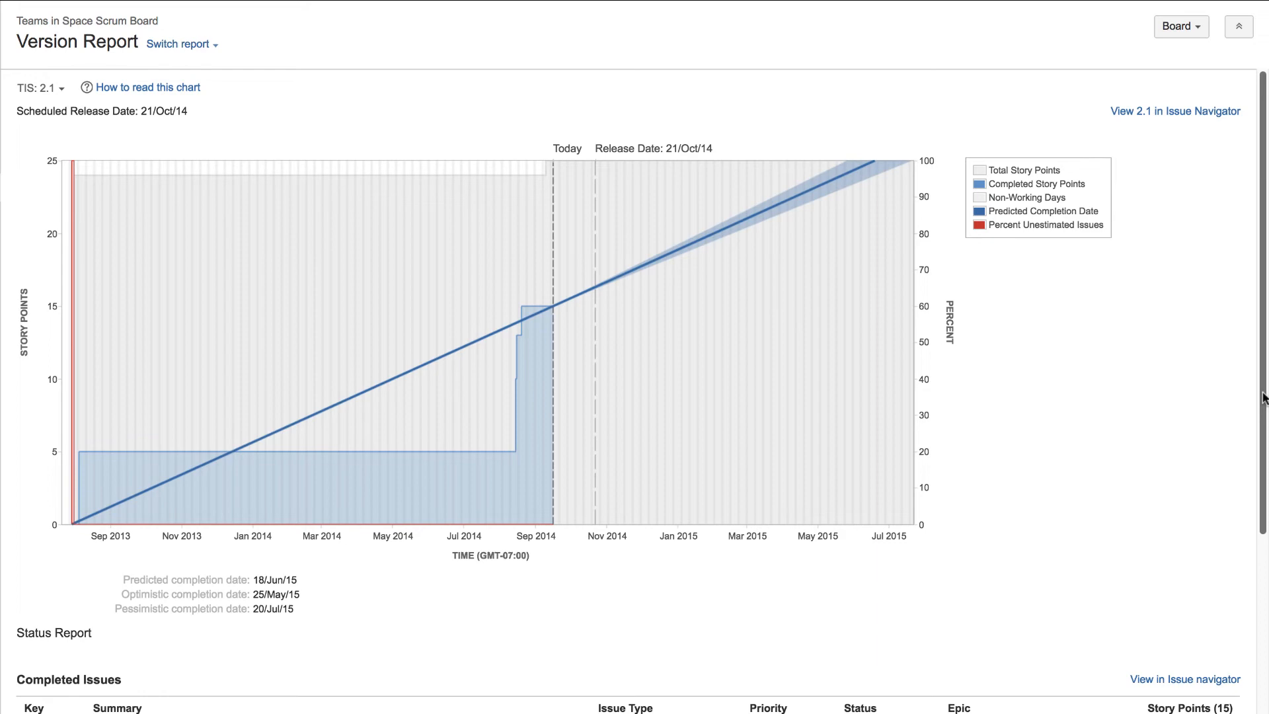
pyautogui.scroll(-3)
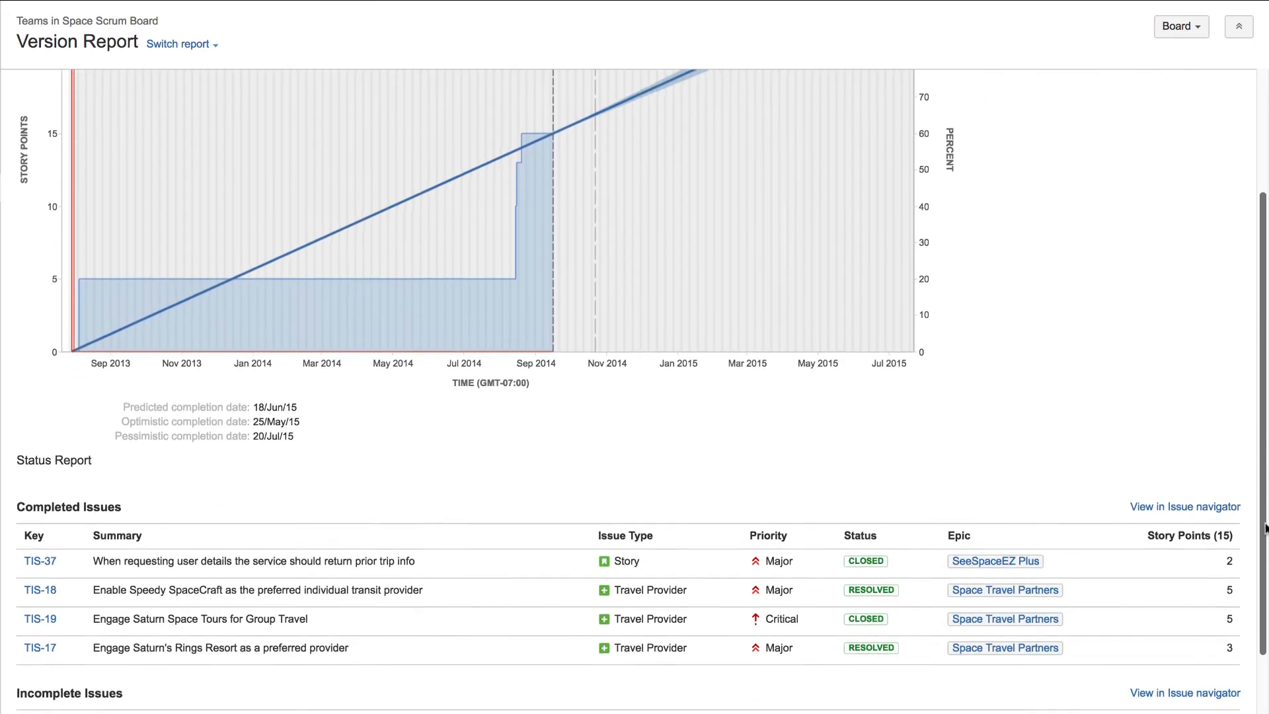
pyautogui.scroll(-3)
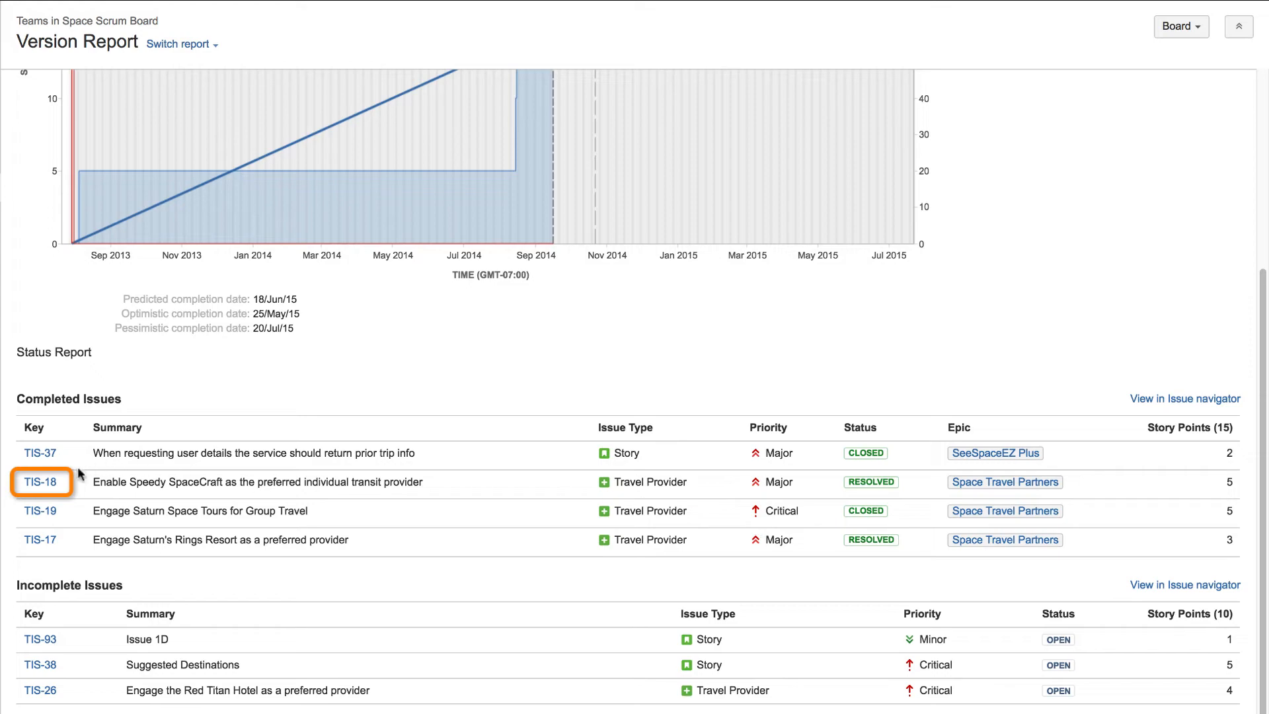
pyautogui.click(40, 481)
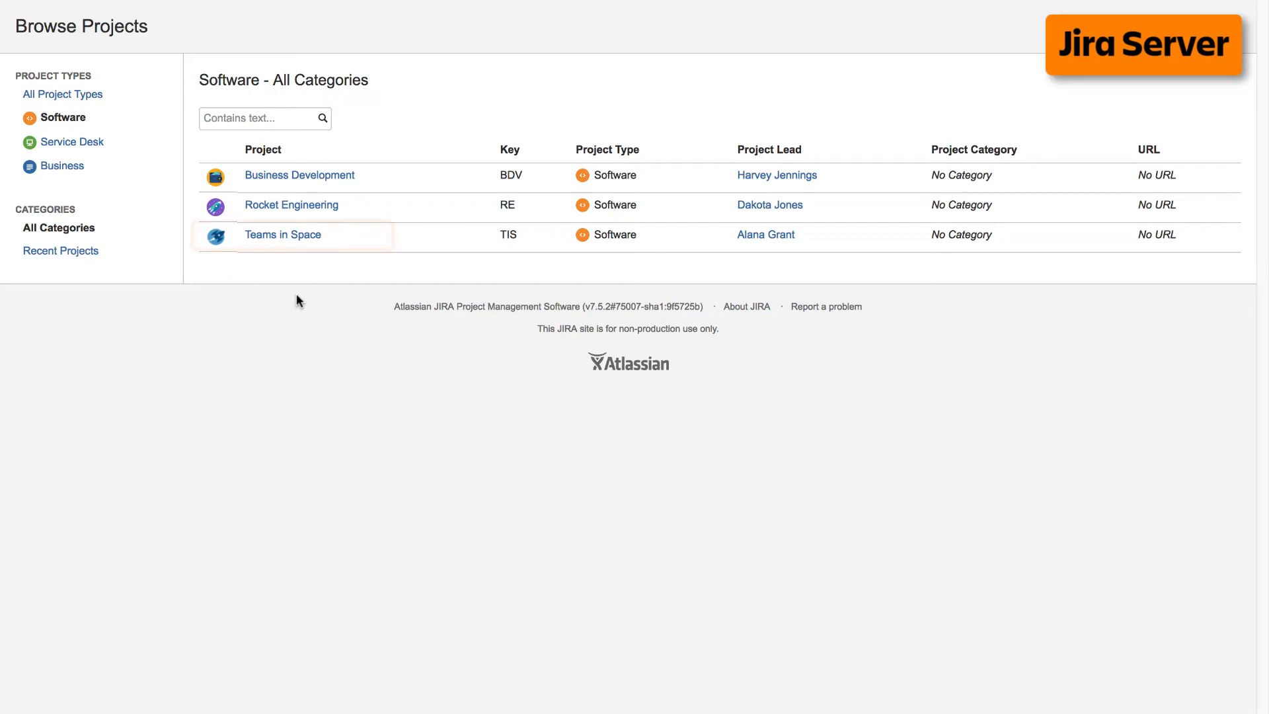
# In Jira Server, reach the Teams in Space Burndown Chart via Reports and list the other reports from Switch report.
pyautogui.click(283, 236)
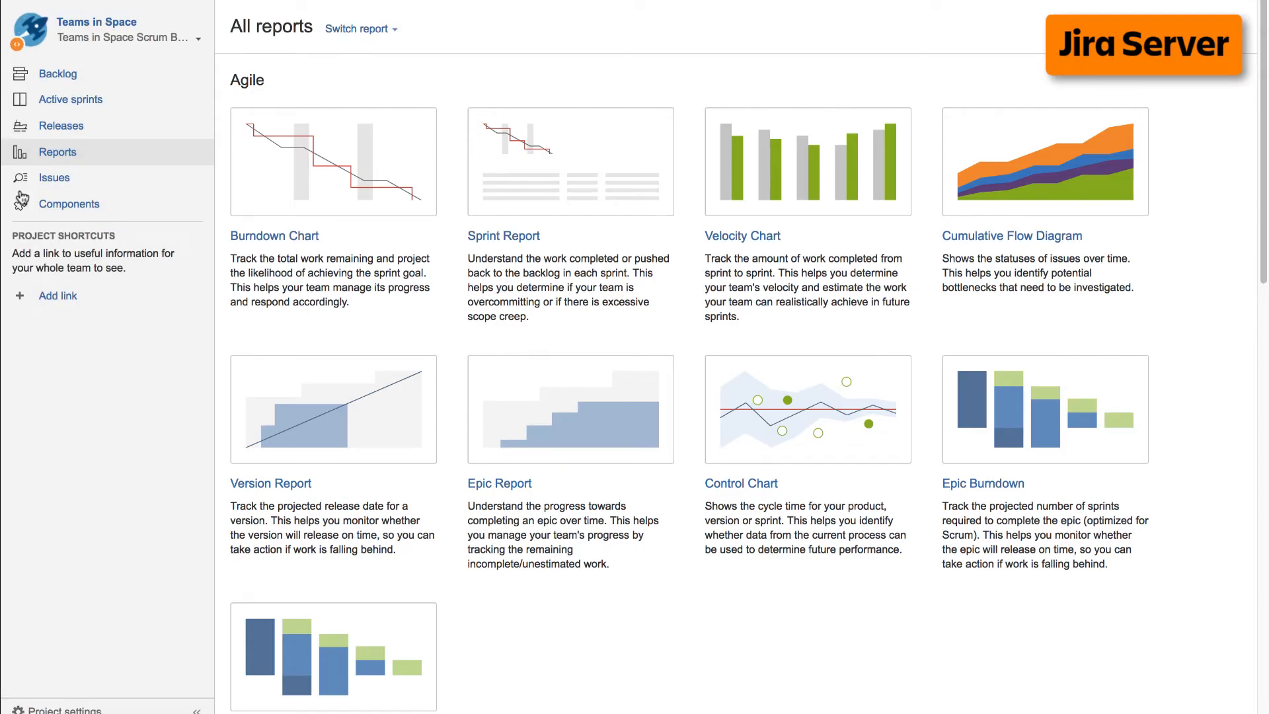
pyautogui.click(275, 235)
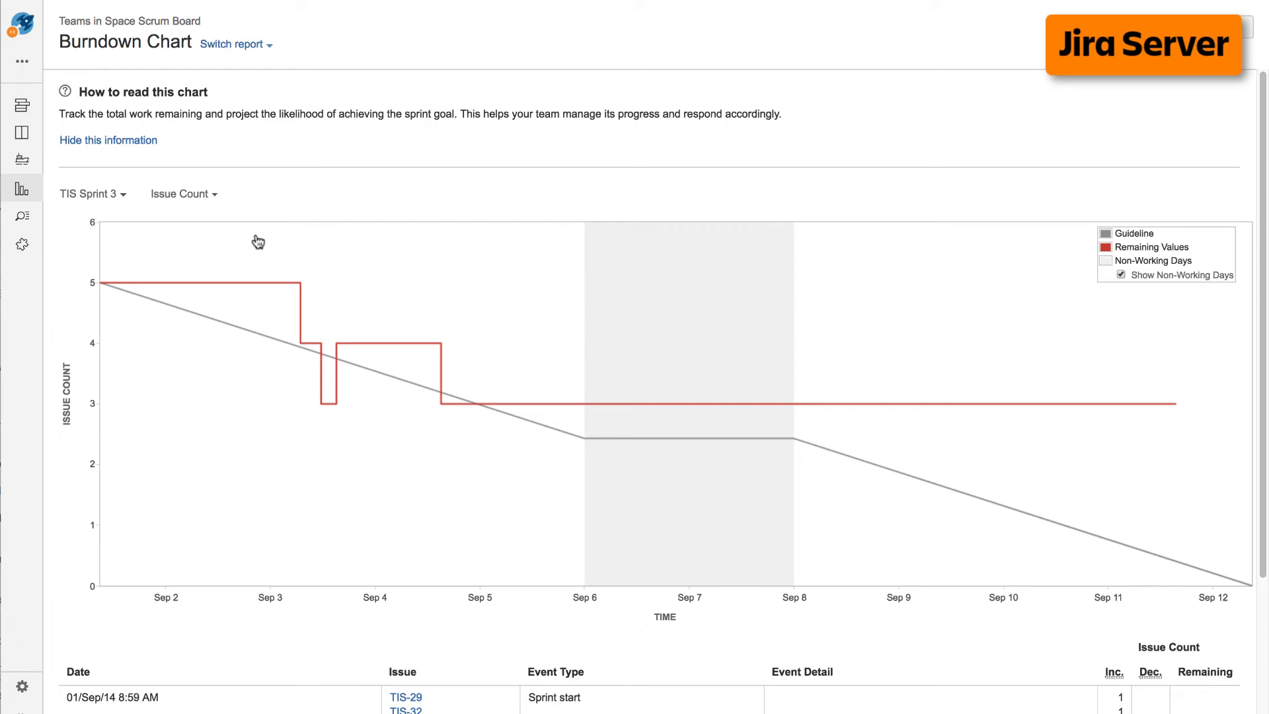
pyautogui.moveTo(263, 196)
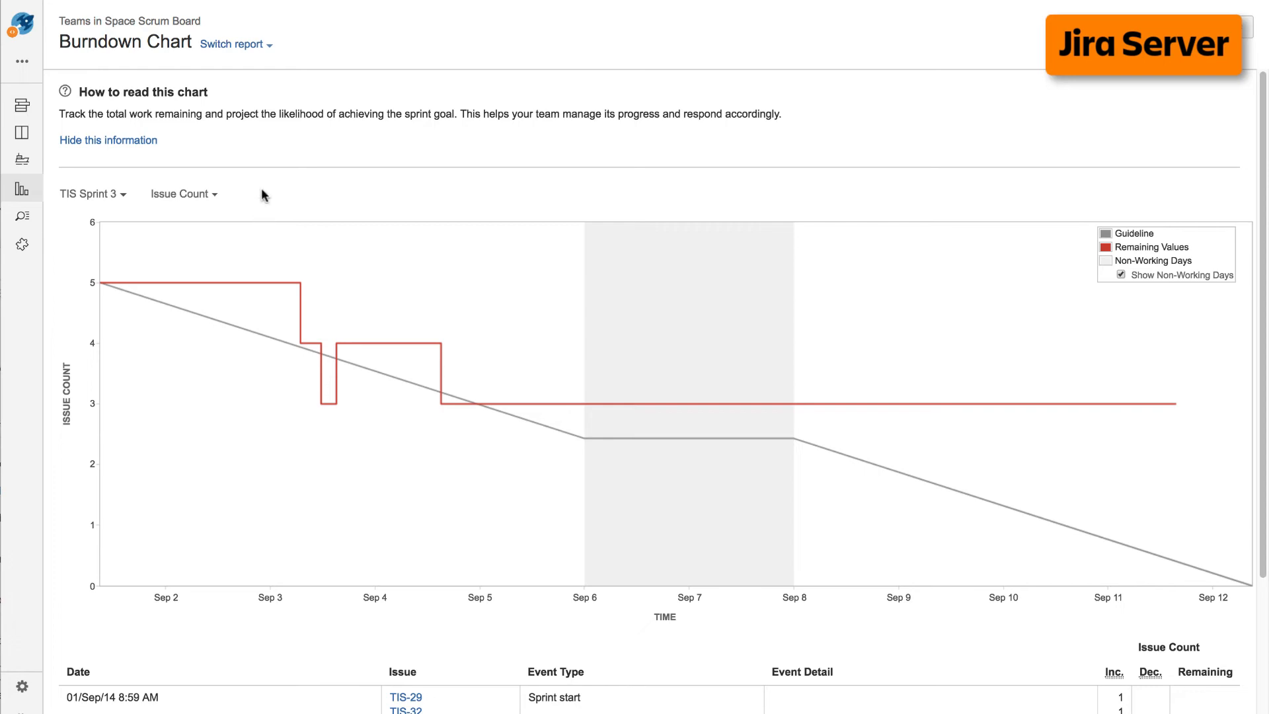
pyautogui.click(233, 44)
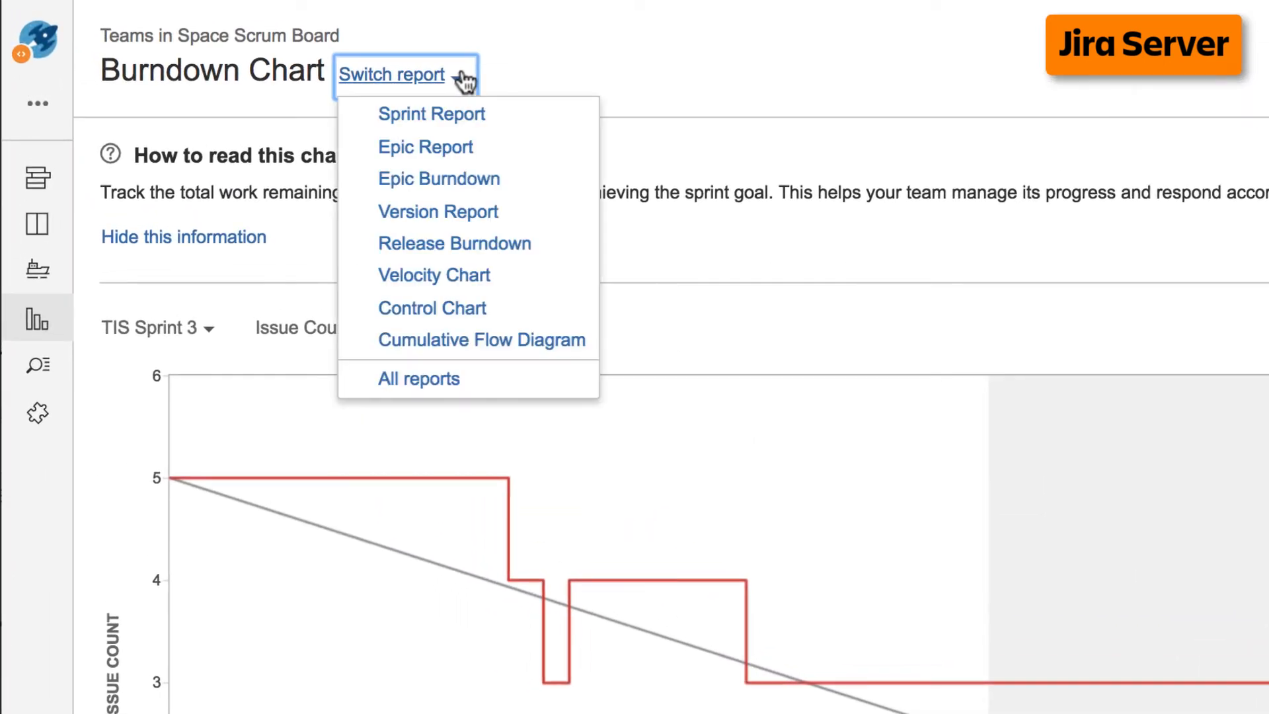
pyautogui.click(434, 275)
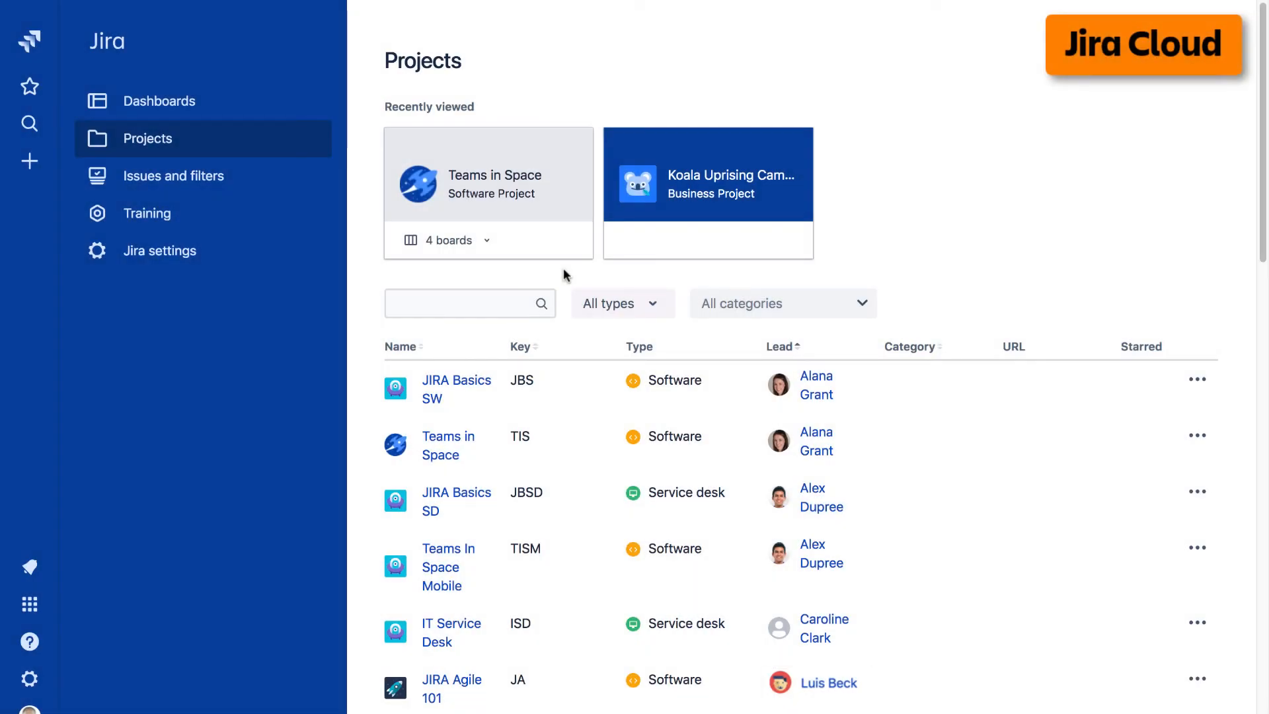
pyautogui.moveTo(507, 188)
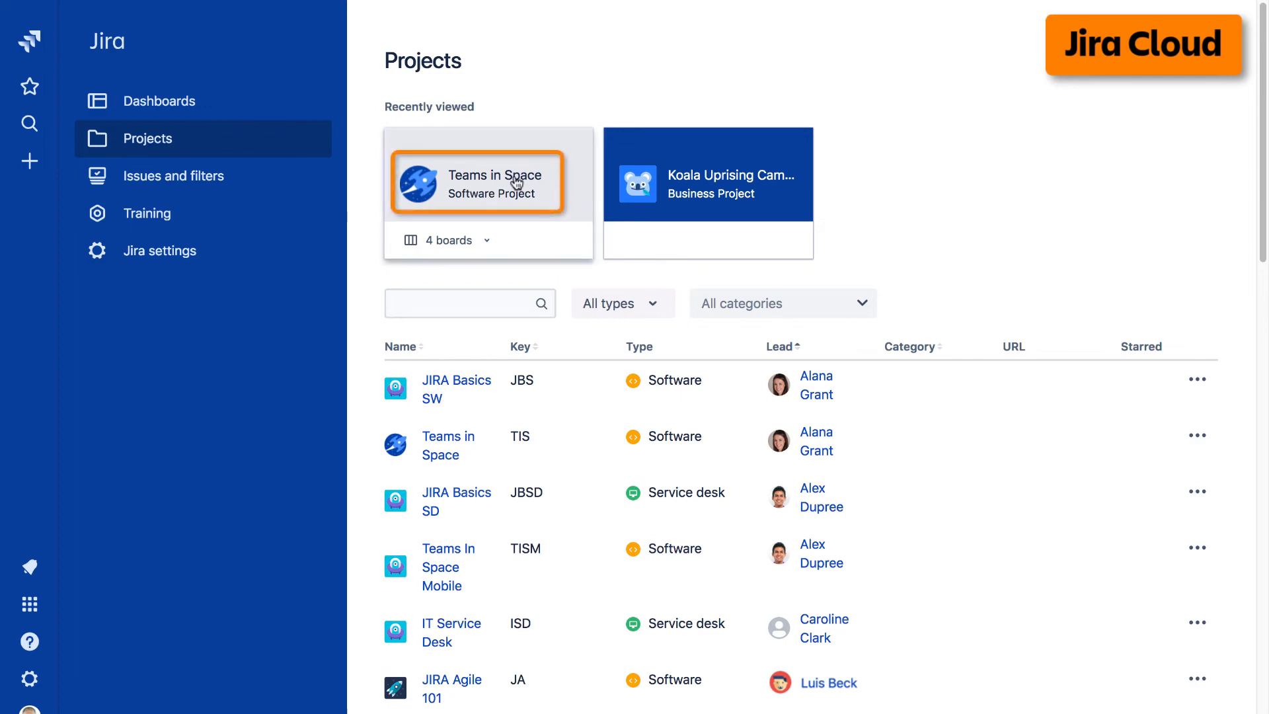
# In Jira Cloud, reach the Teams in Space Burndown Chart for Planet Sprint 2 through the sidebar Reports page.
pyautogui.click(496, 183)
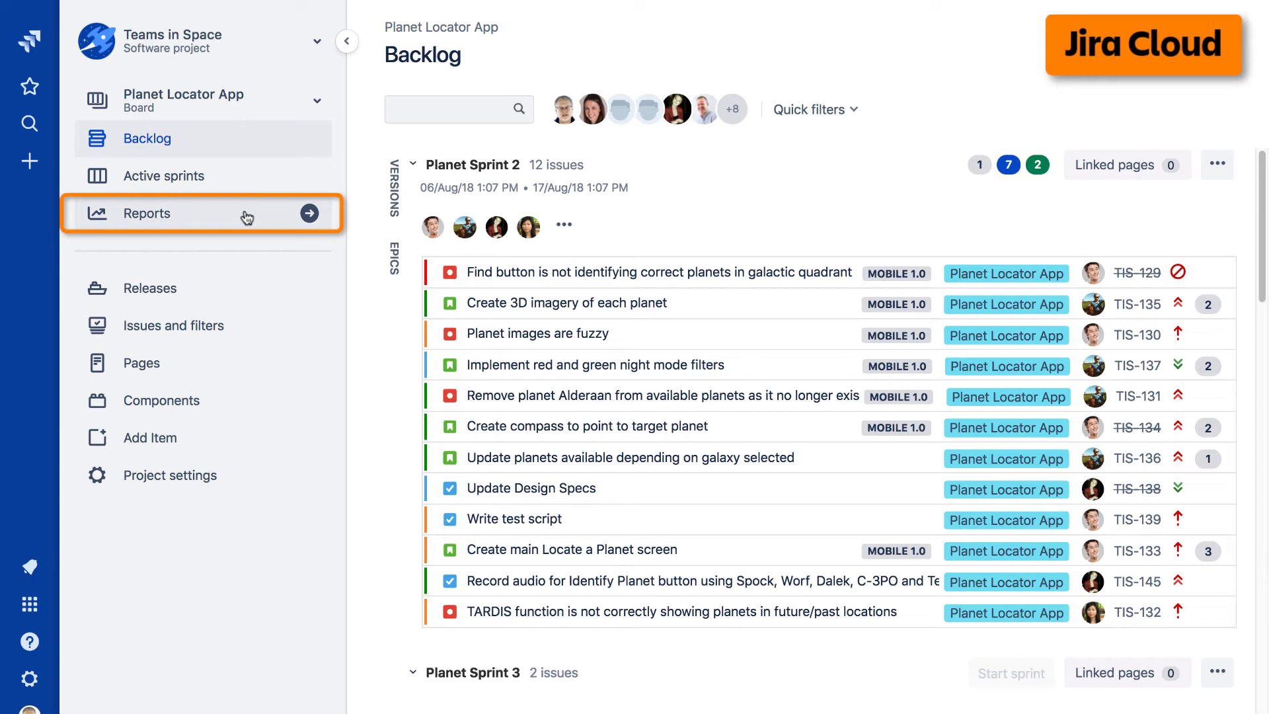
pyautogui.click(147, 213)
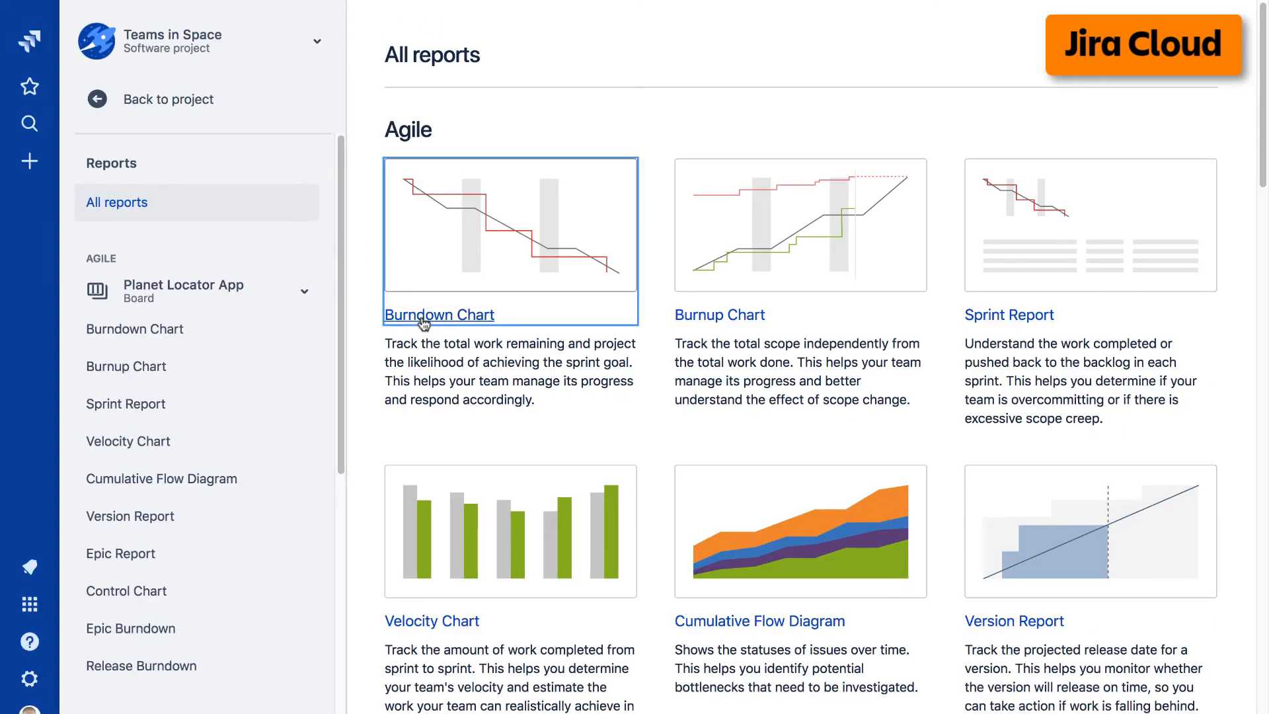
pyautogui.click(438, 315)
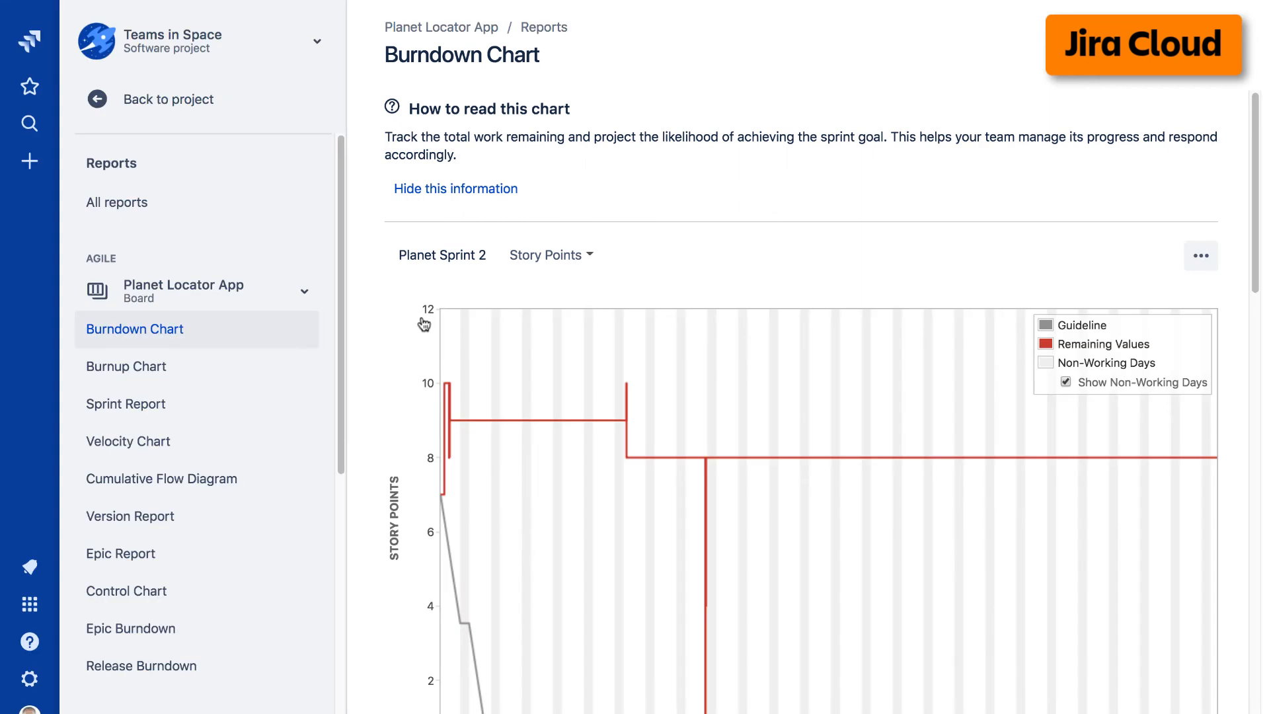
pyautogui.moveTo(357, 302)
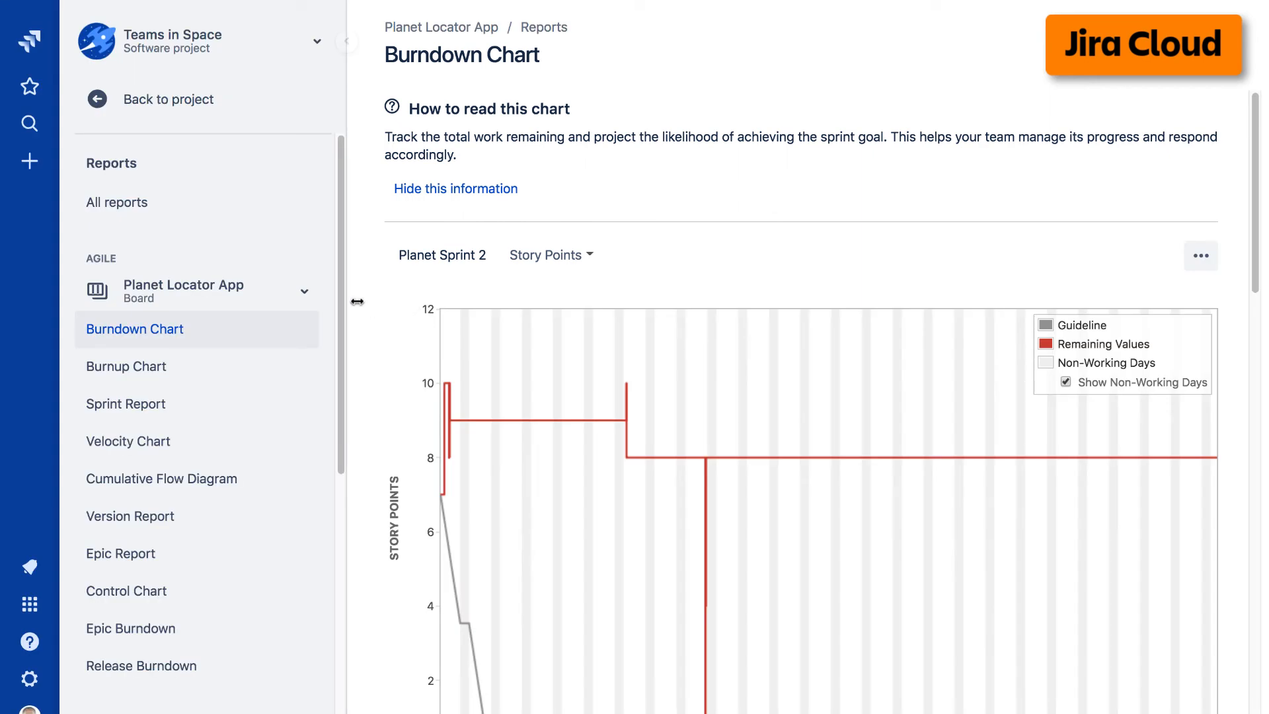